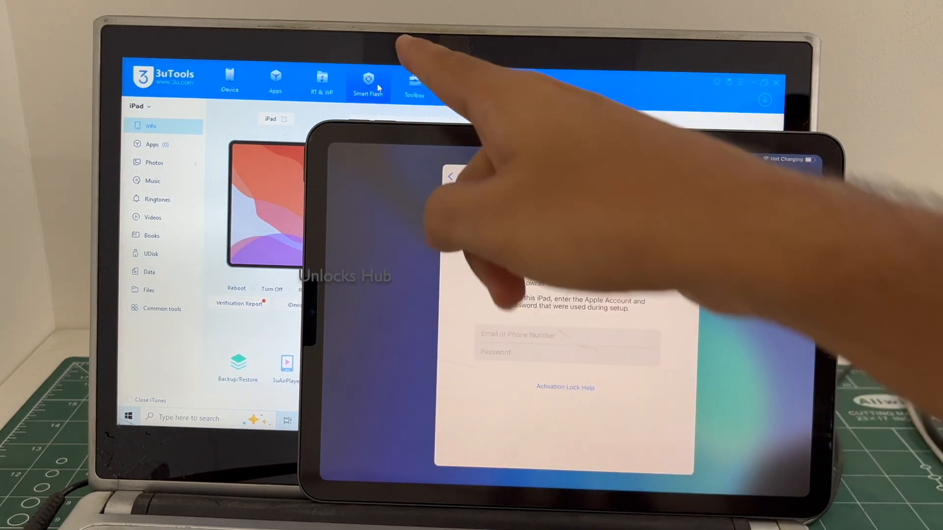
pyautogui.click(368, 82)
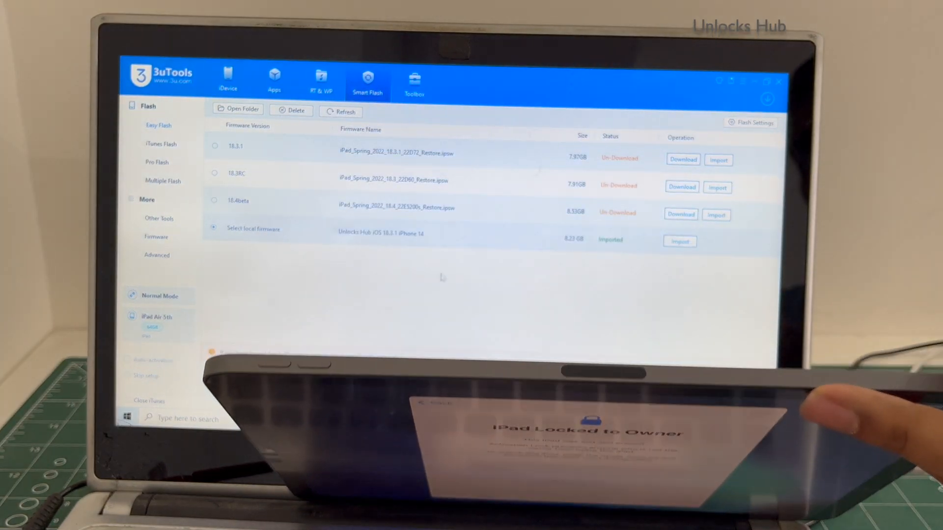
# - Import the local firmware file 'Unlocks Hub iOS 18.3.1 iPad Air 5' (7.97 GB)
pyautogui.click(678, 241)
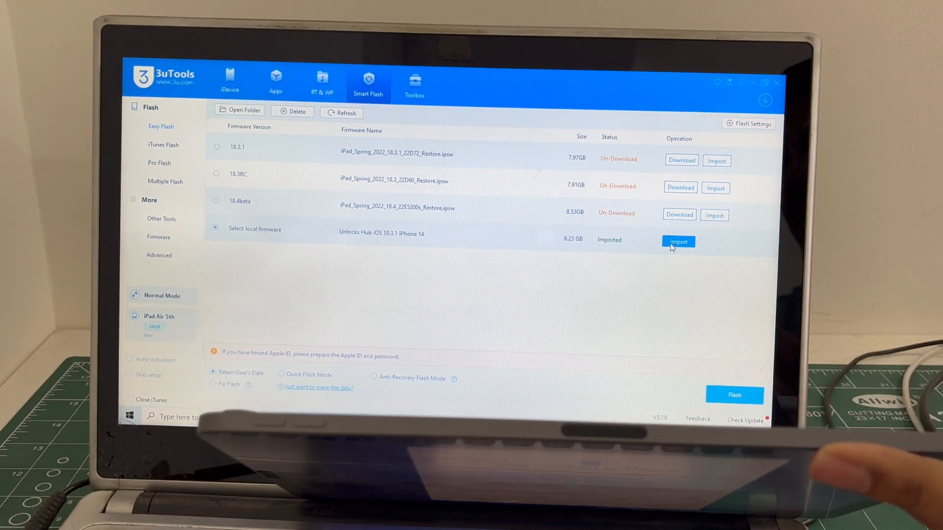
pyautogui.click(678, 241)
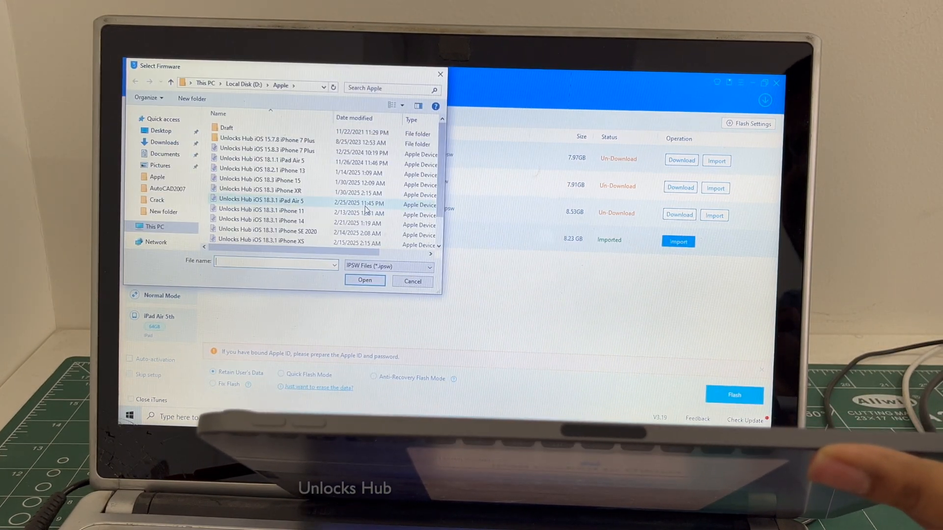
pyautogui.click(267, 150)
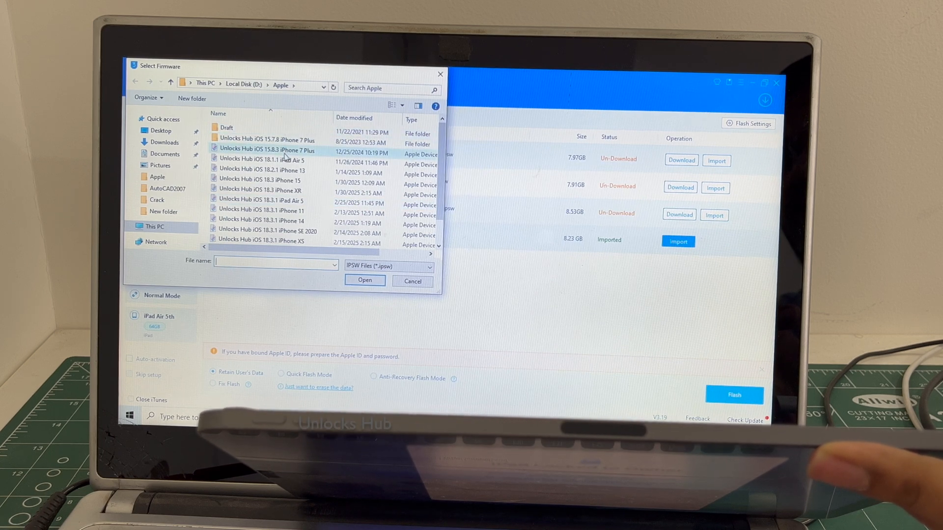
pyautogui.scroll(-3)
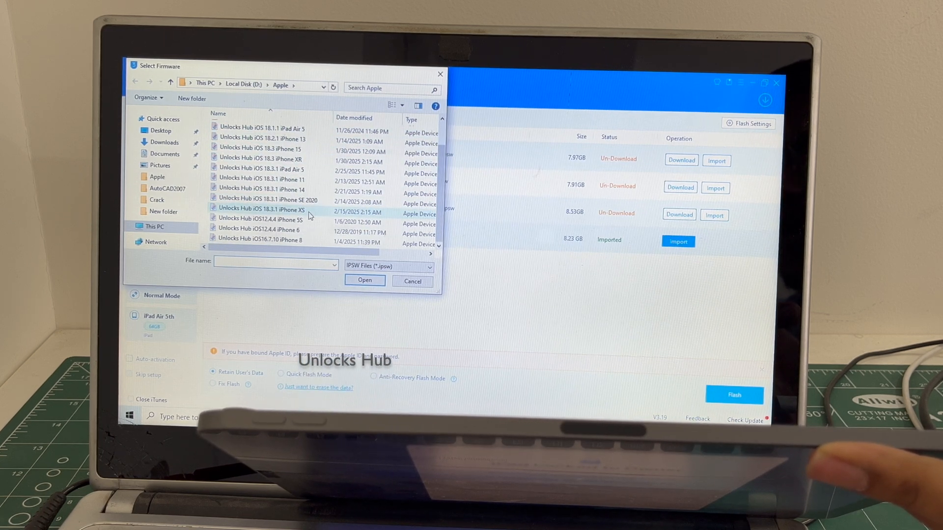
pyautogui.click(260, 169)
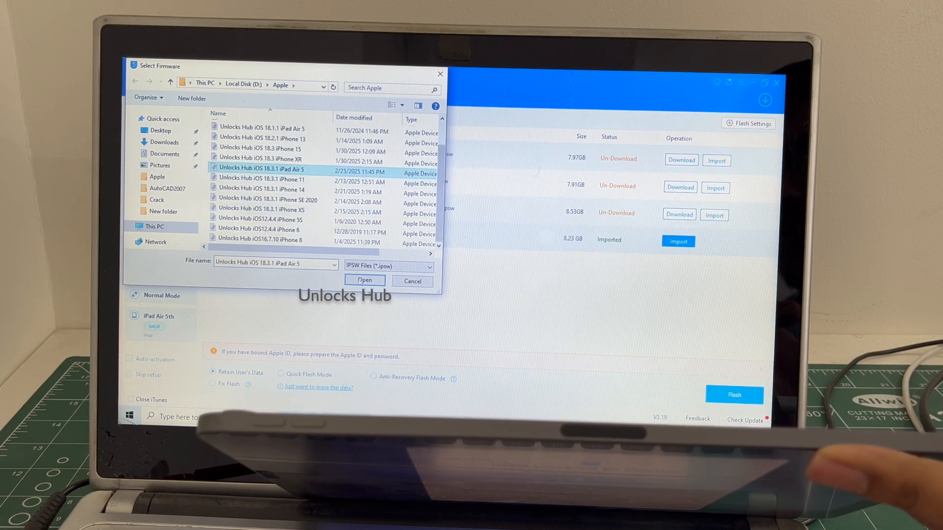
pyautogui.click(365, 281)
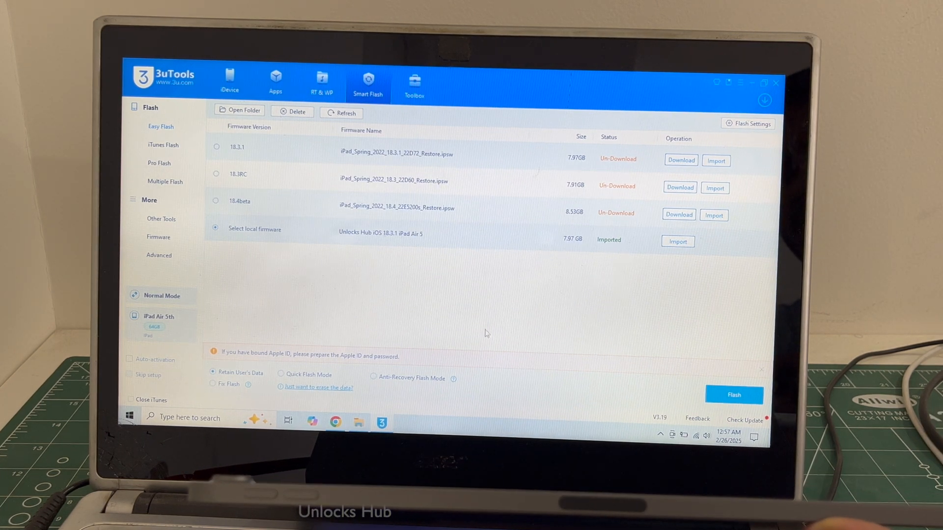
# - Flash the imported iOS 18.3.1 firmware to the iPad, confirming the Easy Flash Reminder
pyautogui.click(733, 395)
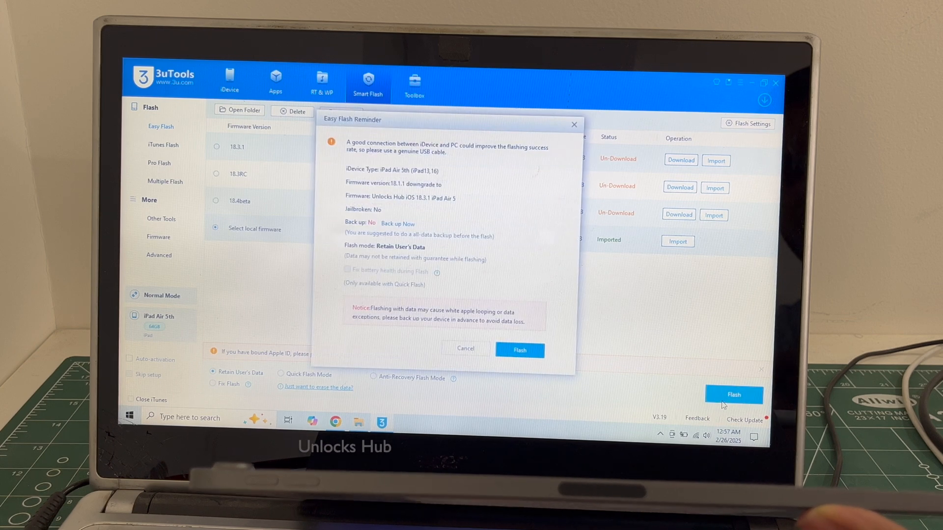
pyautogui.click(519, 350)
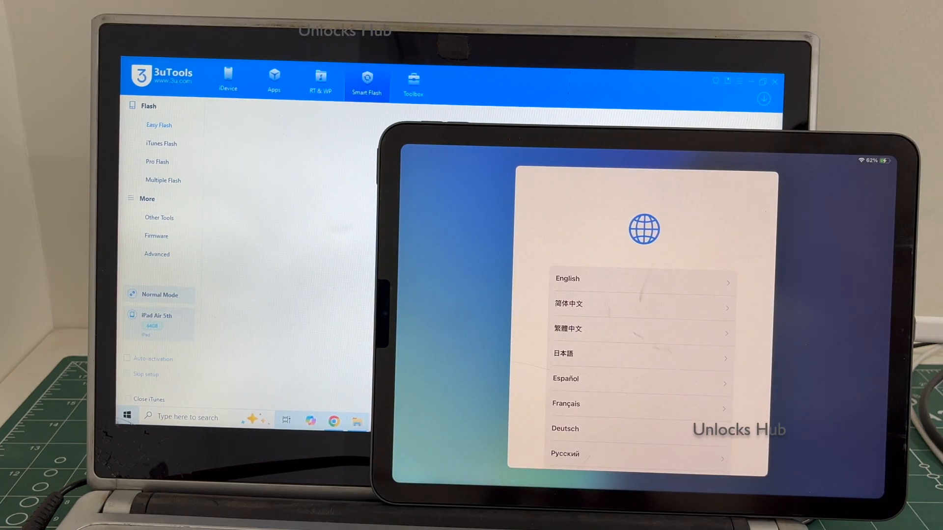
# - Choose English, set up the iPad for myself, and skip the passcode
pyautogui.click(565, 278)
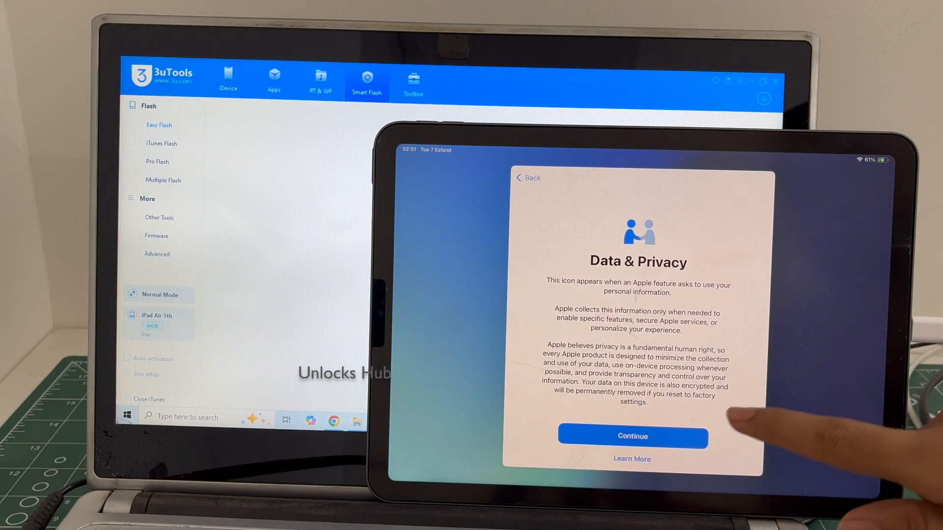
pyautogui.click(632, 436)
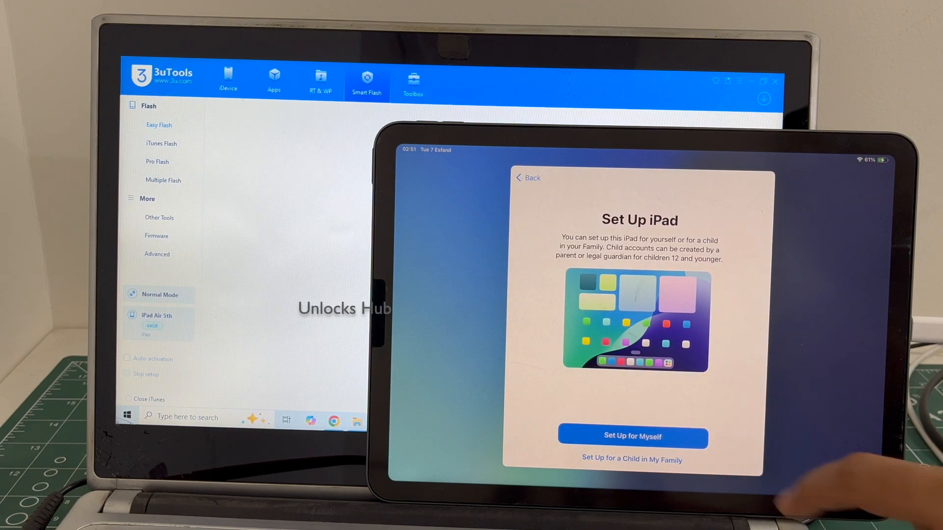
pyautogui.click(632, 436)
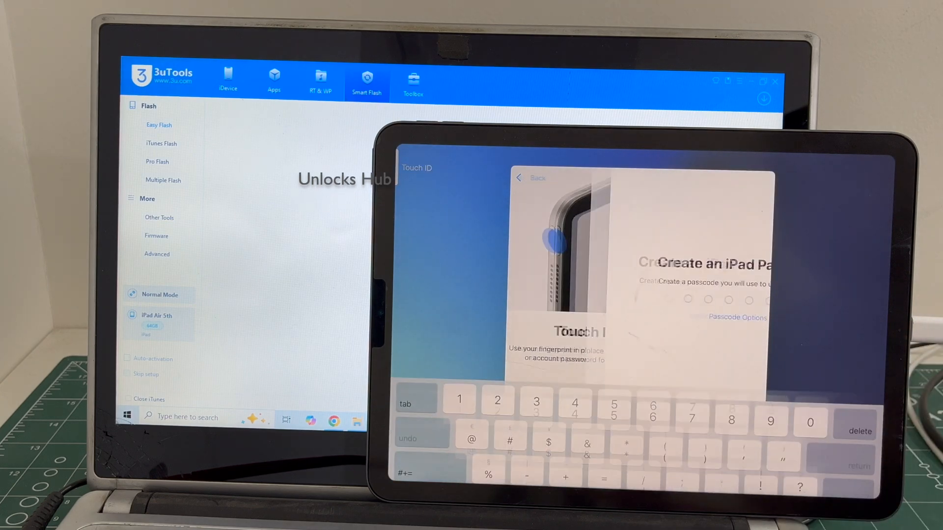
pyautogui.click(737, 318)
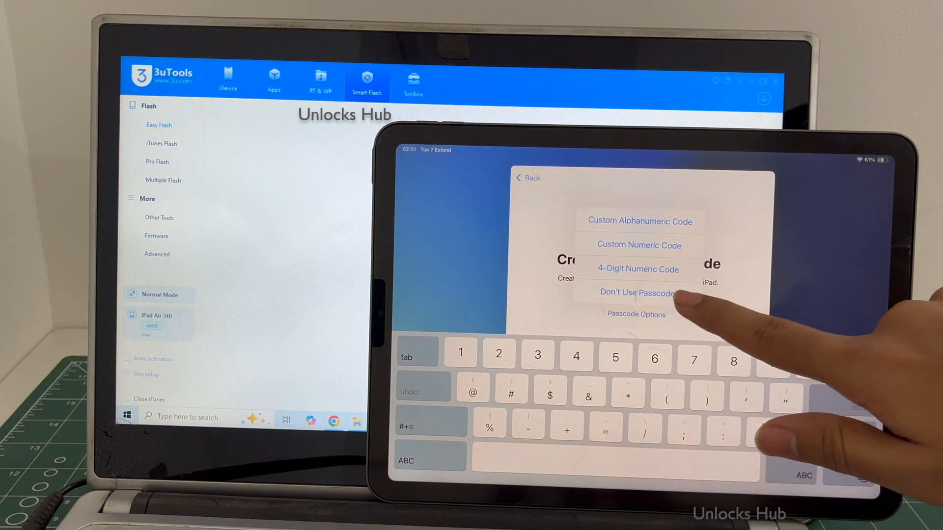
pyautogui.click(636, 292)
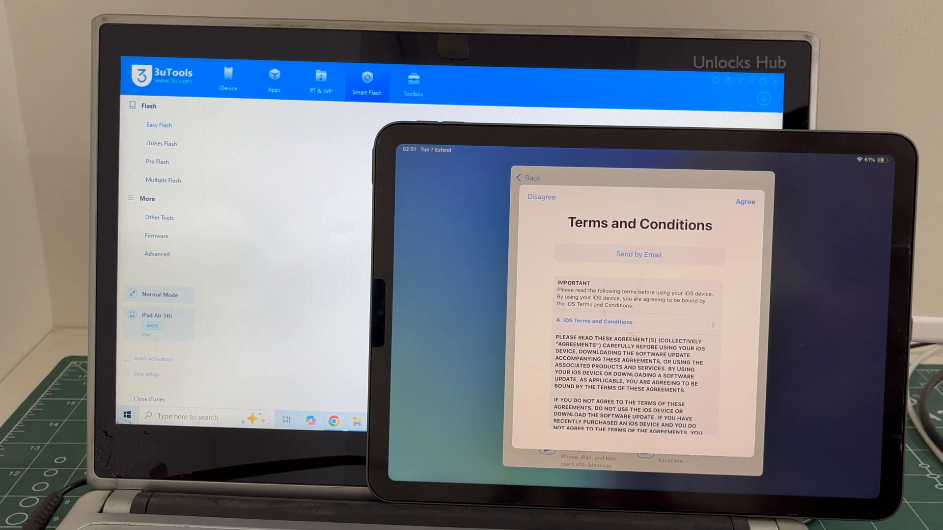
# - Agree to the terms and continue past Updates, Screen Time and Apple Intelligence
pyautogui.click(744, 202)
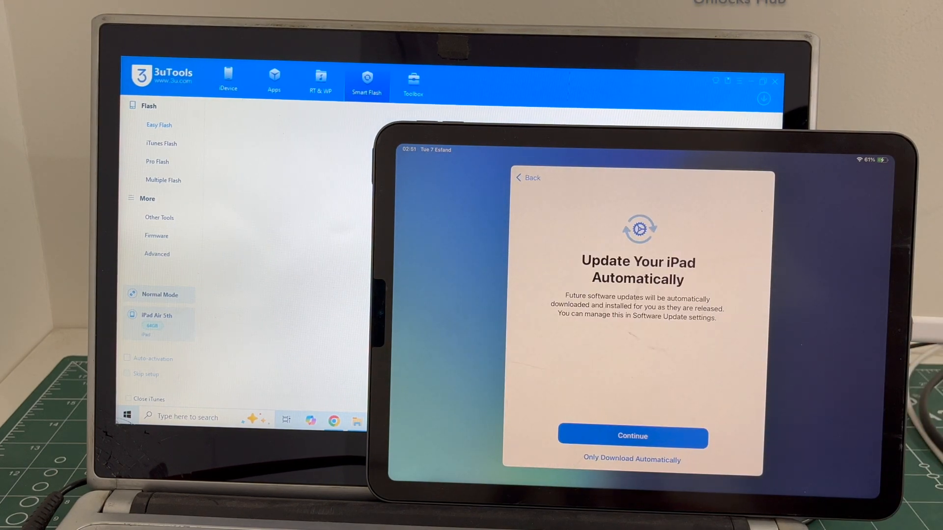
pyautogui.click(632, 436)
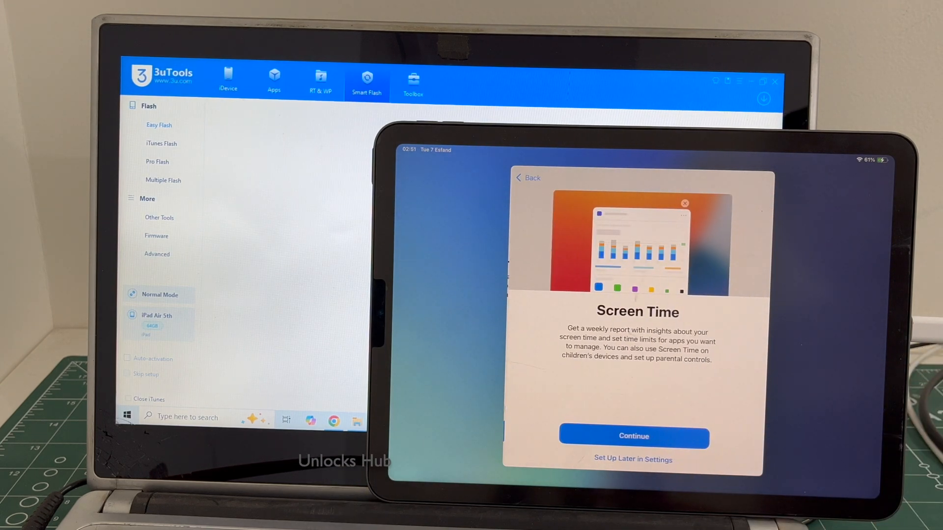
pyautogui.click(632, 436)
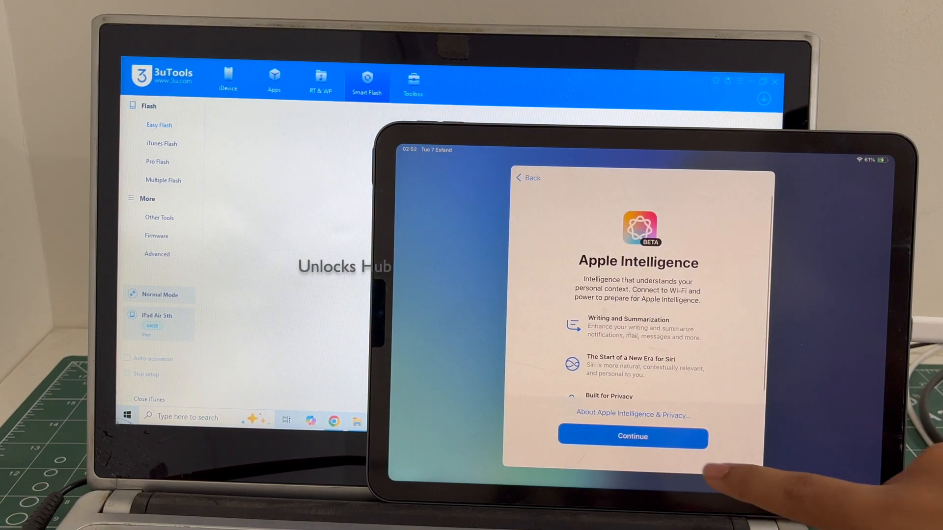
pyautogui.click(631, 436)
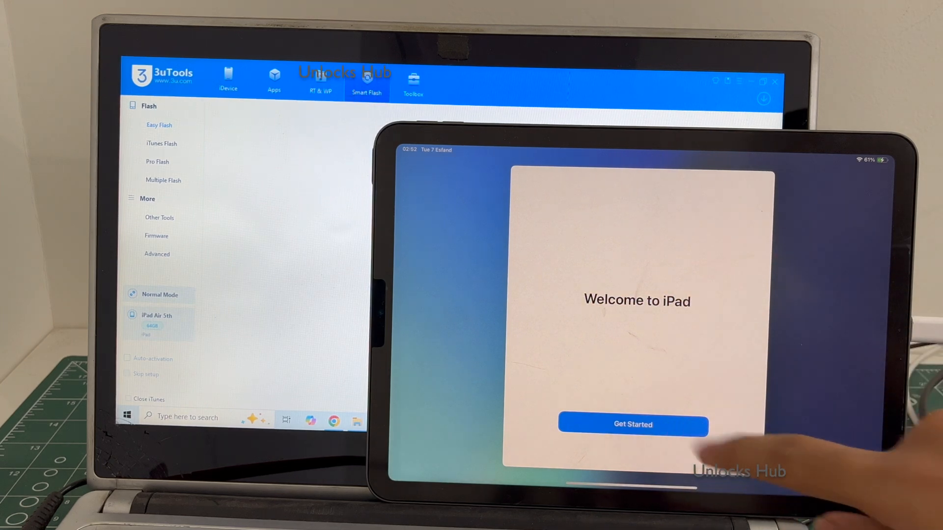
# - Finish setup with Get Started, then open Settings' Apple Account sign-in options
pyautogui.click(633, 425)
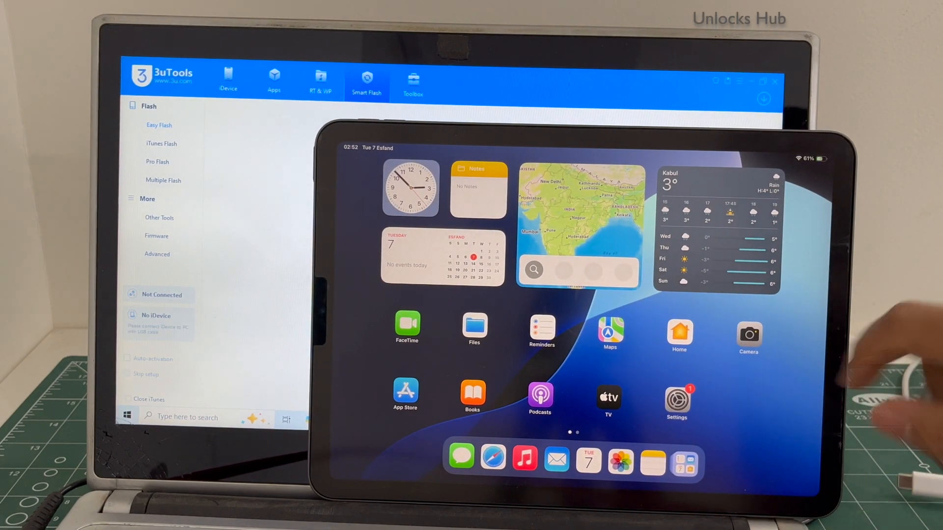
pyautogui.click(676, 398)
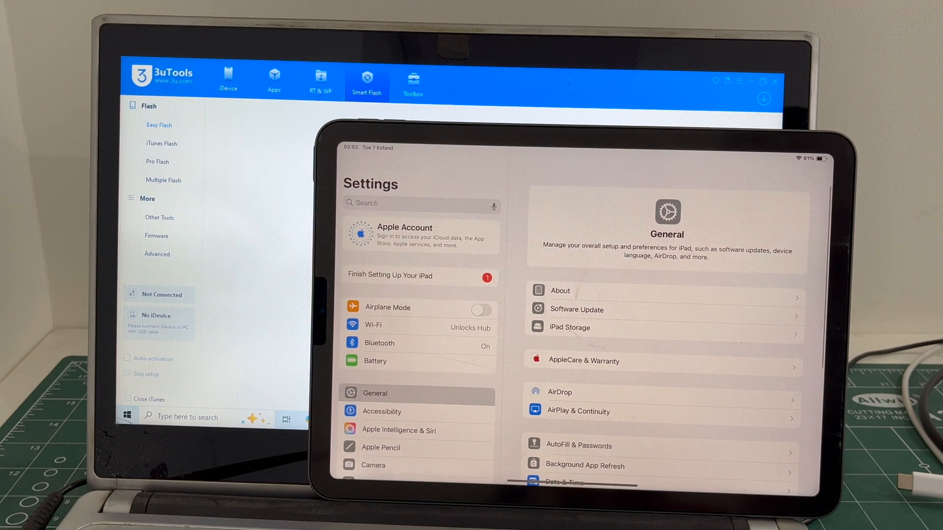
pyautogui.click(404, 235)
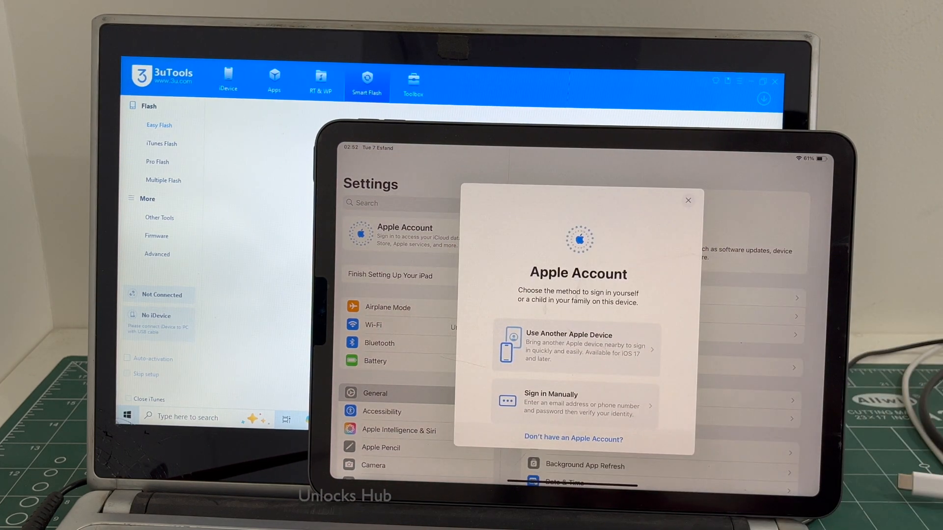